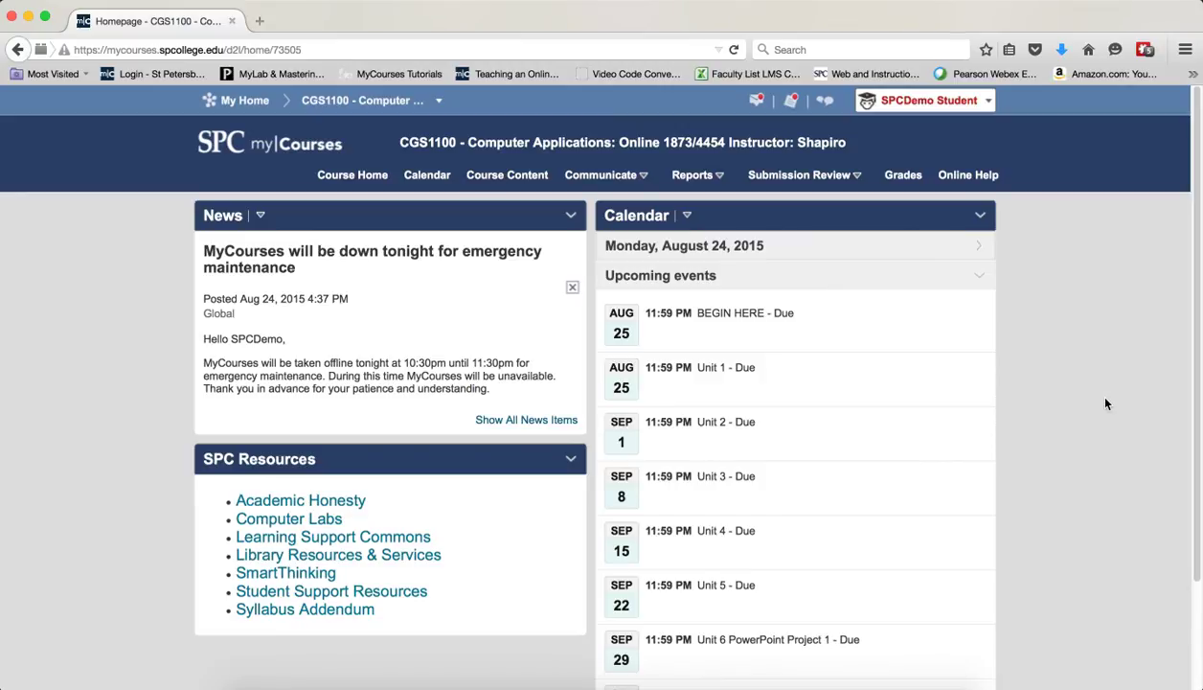
Go to the Course Content area of the CGS1100 course
left_click(506, 174)
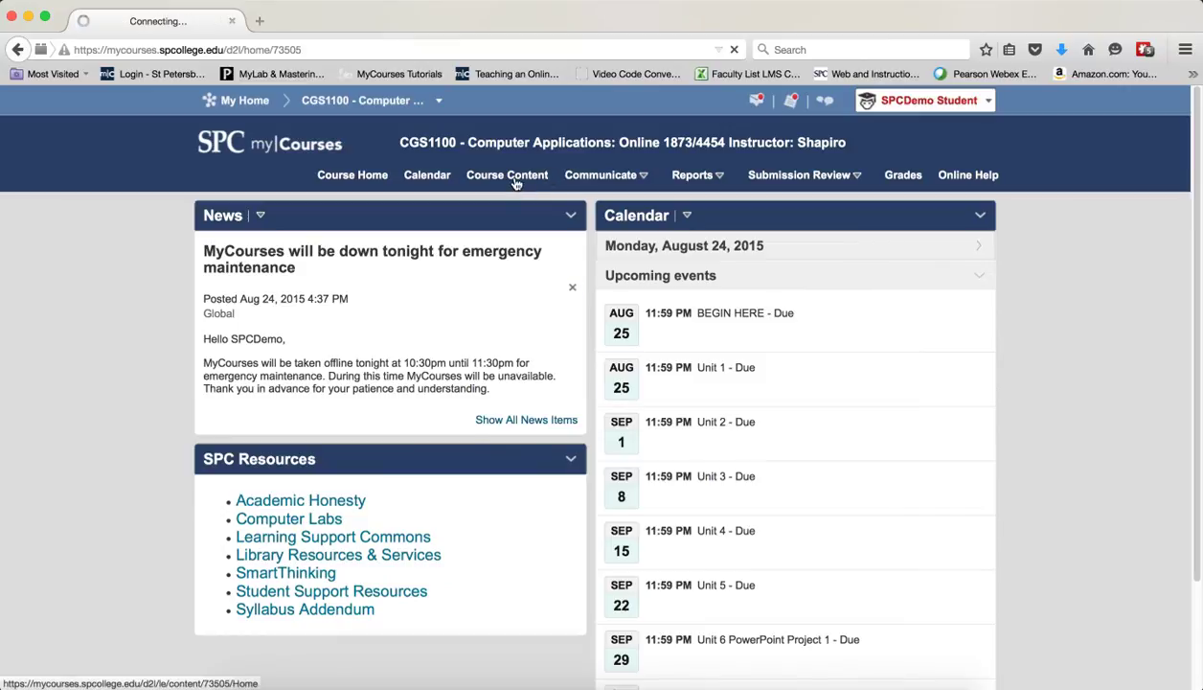
Search the course topics for "Pearson Diagnostics" to list the one matching topic
left_click(506, 175)
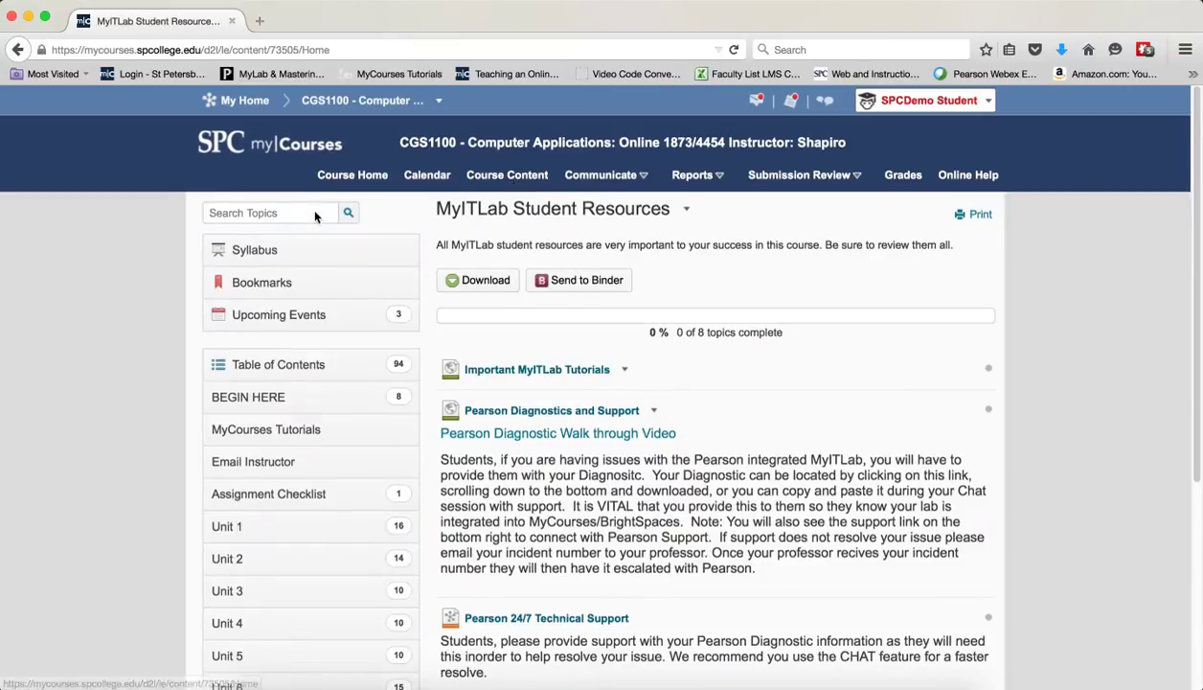
mouse_move(341, 282)
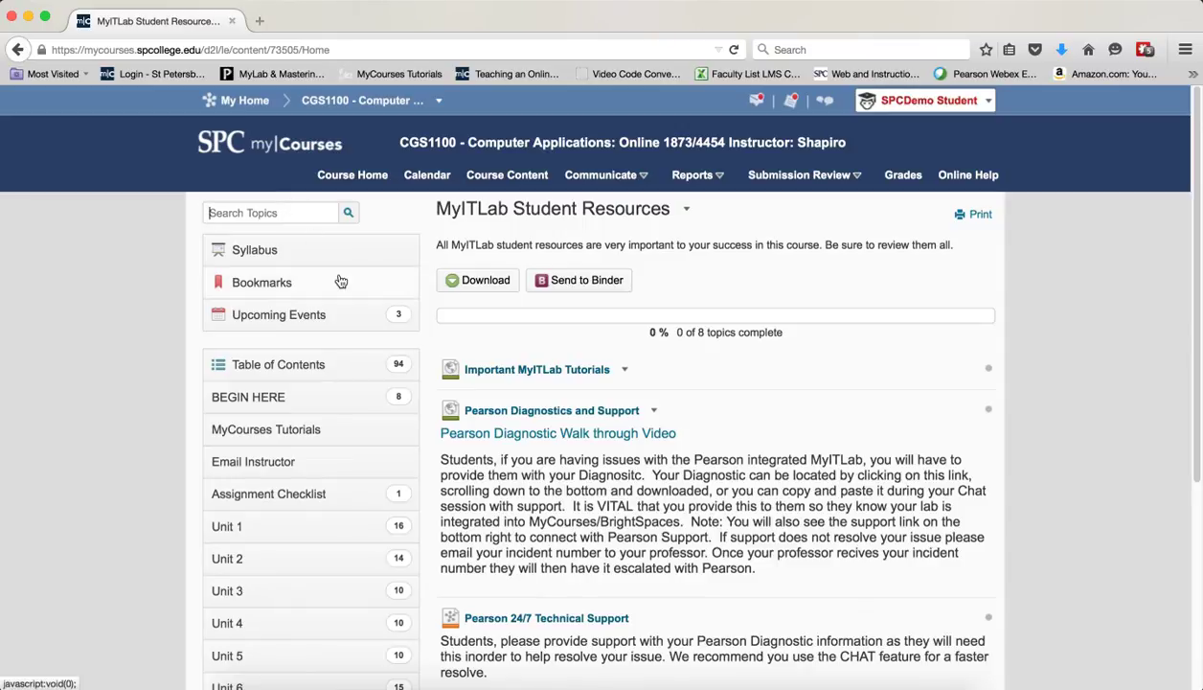
type("Pearson Diagnostics")
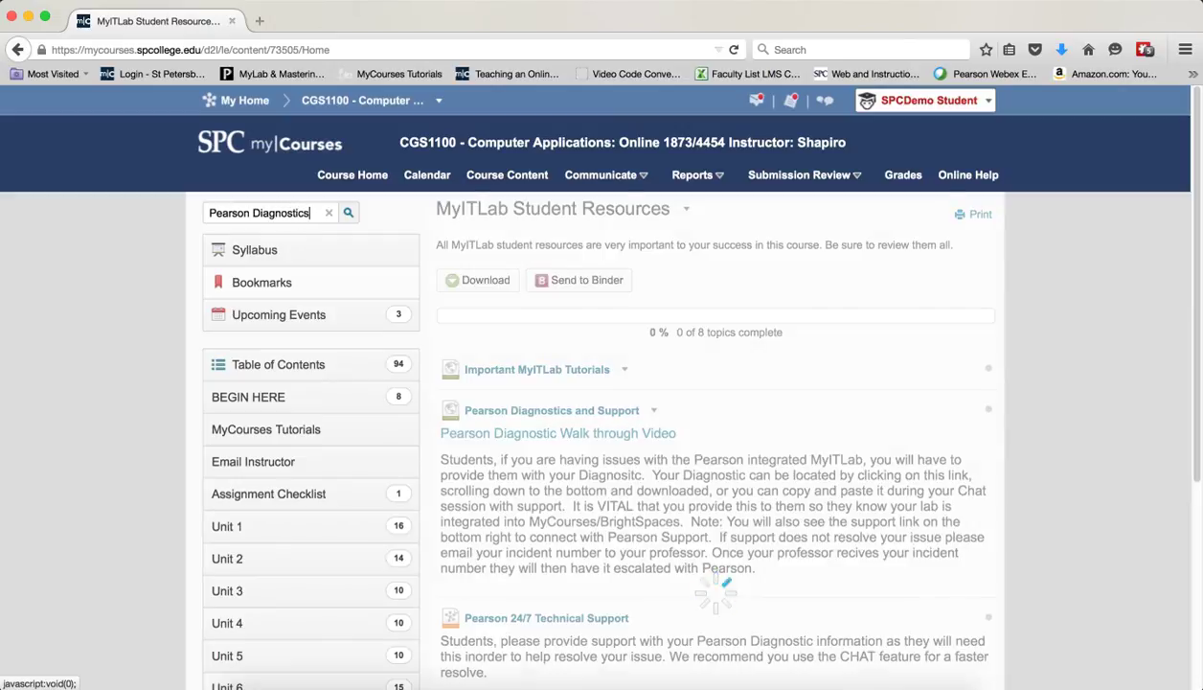
left_click(349, 213)
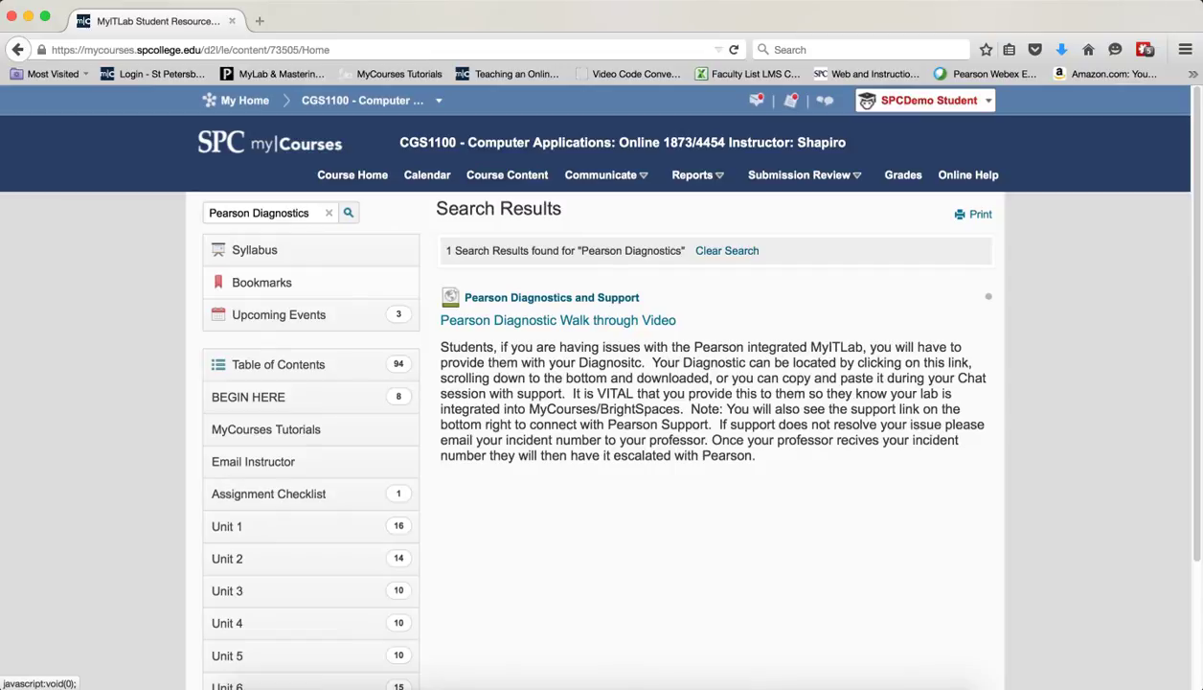
mouse_move(341, 284)
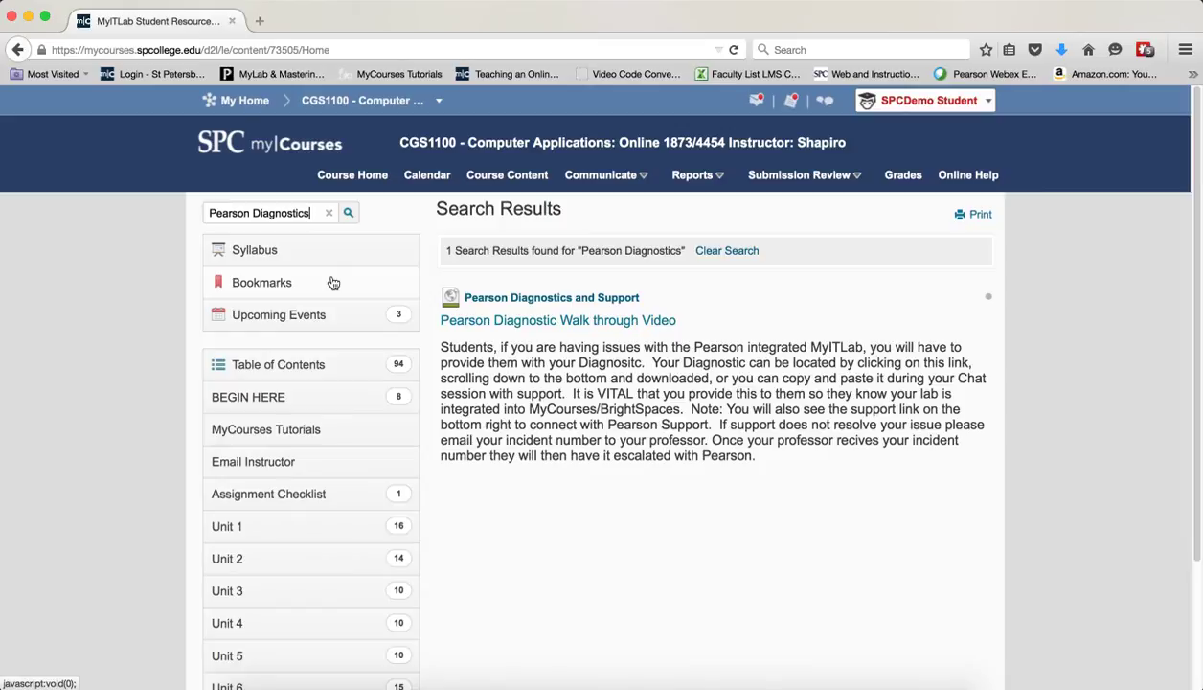
mouse_move(560, 299)
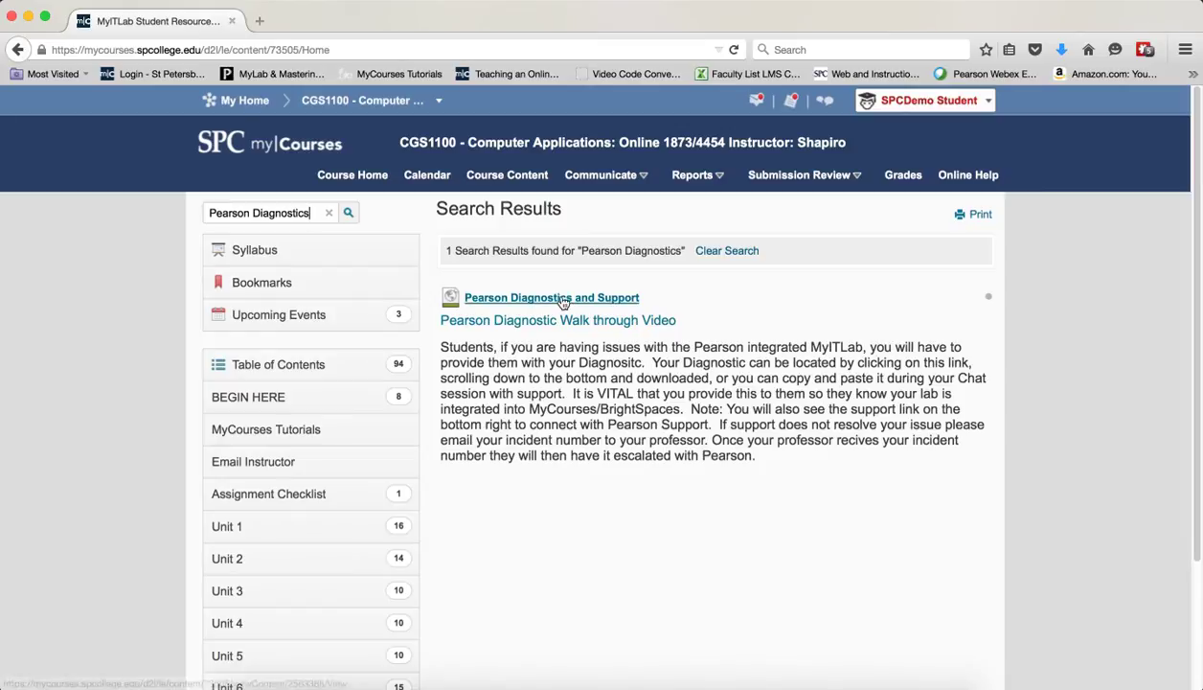
Launch the Pearson Diagnostics and Support tool and request Download Diagnostics Report
left_click(548, 297)
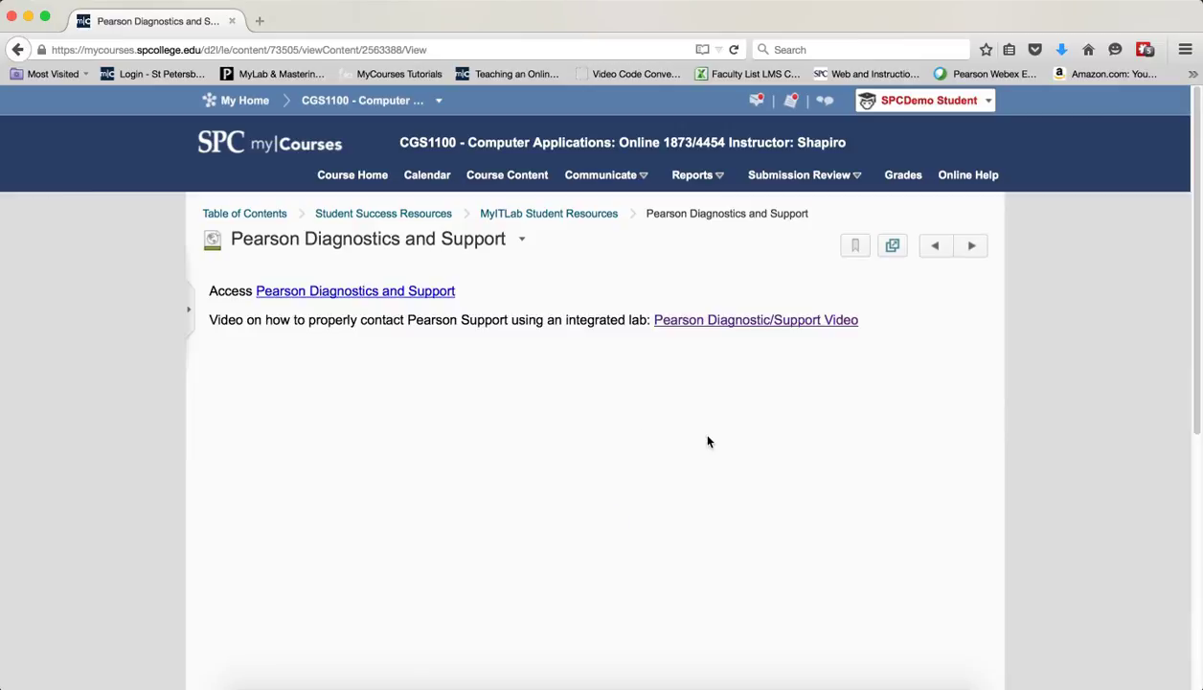
mouse_move(381, 299)
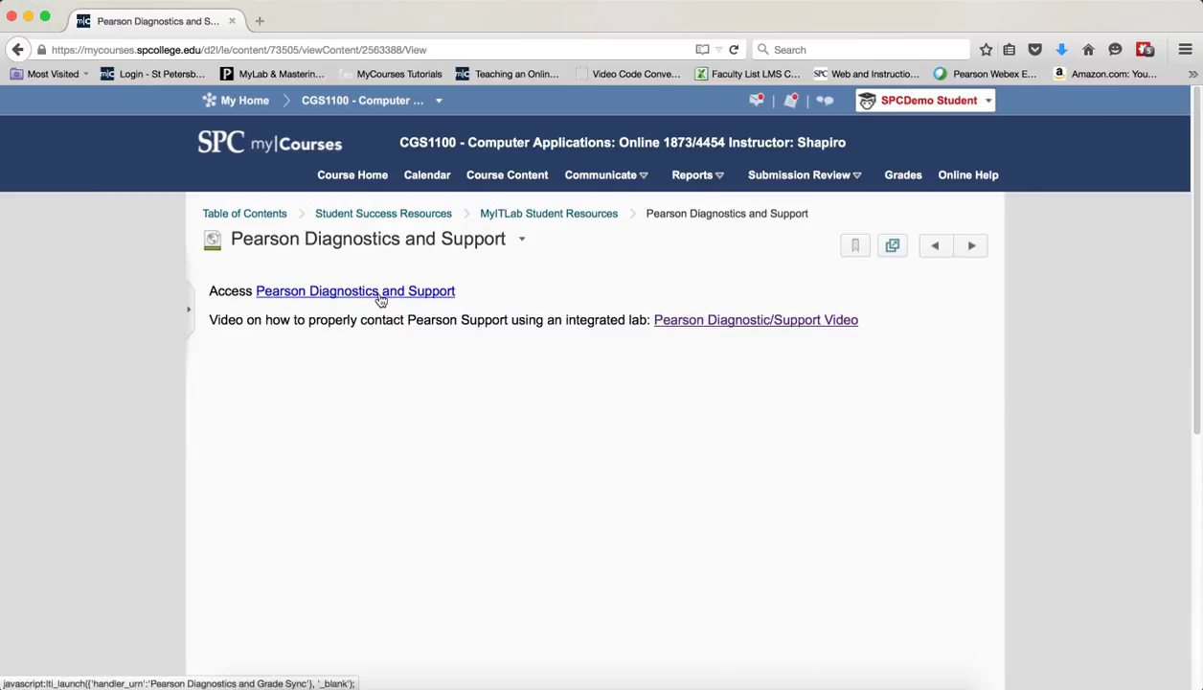
left_click(357, 291)
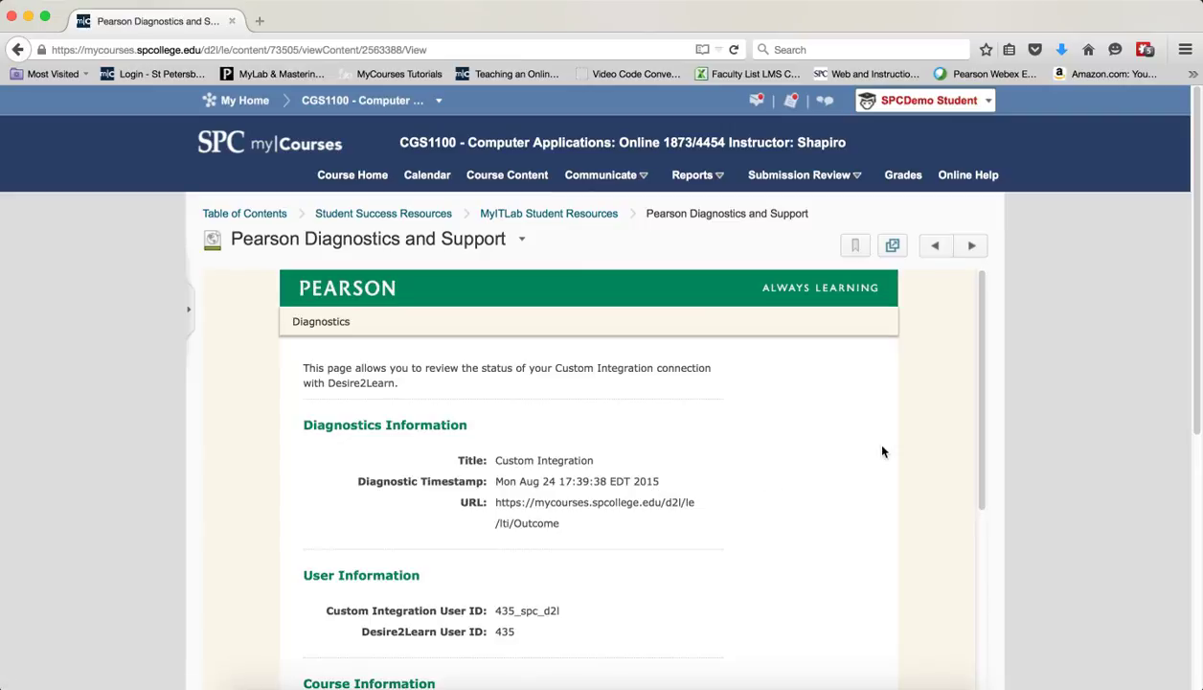
scroll("down", 3)
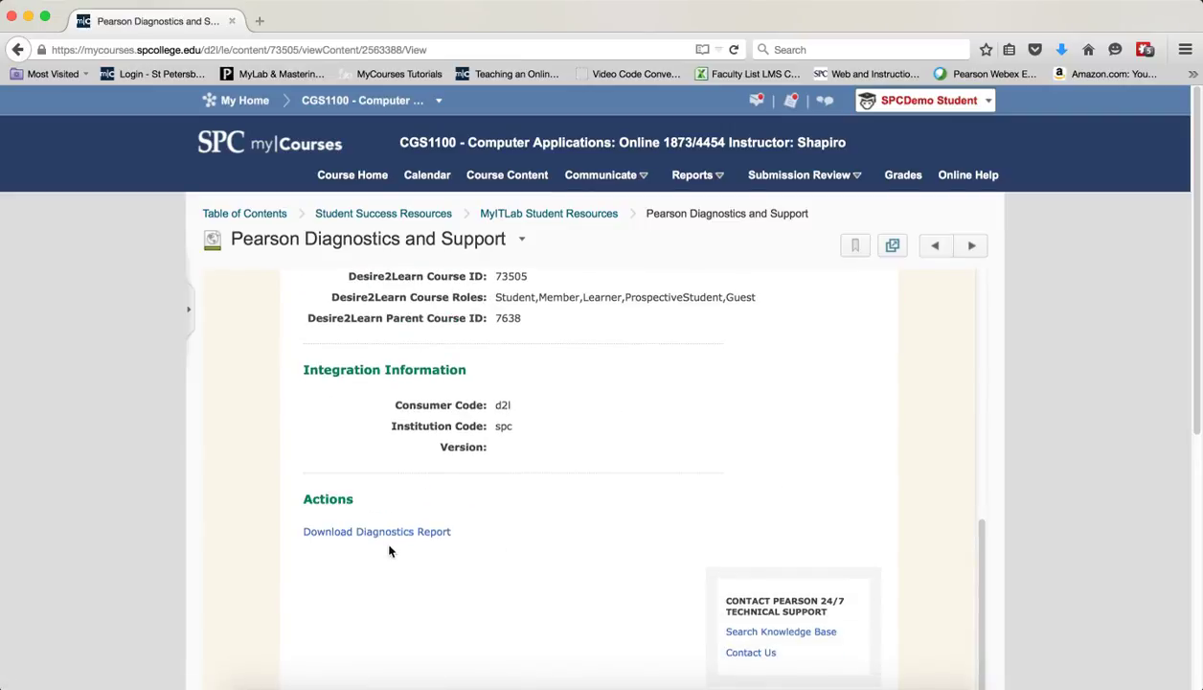
mouse_move(348, 538)
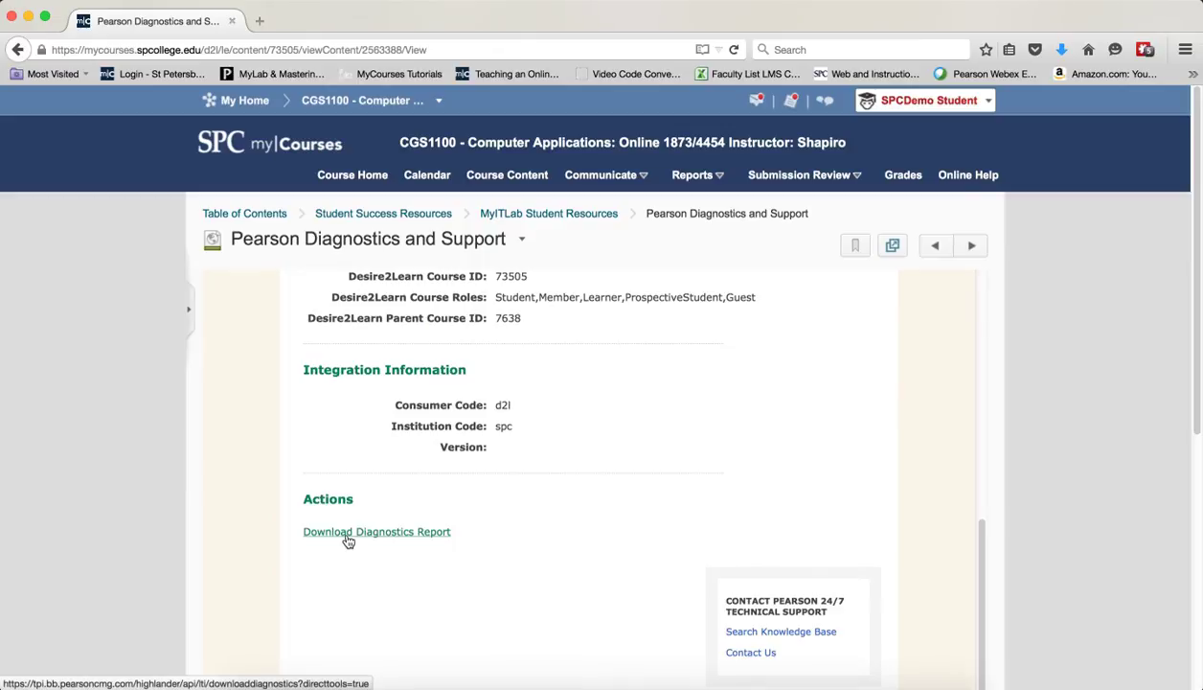
left_click(376, 533)
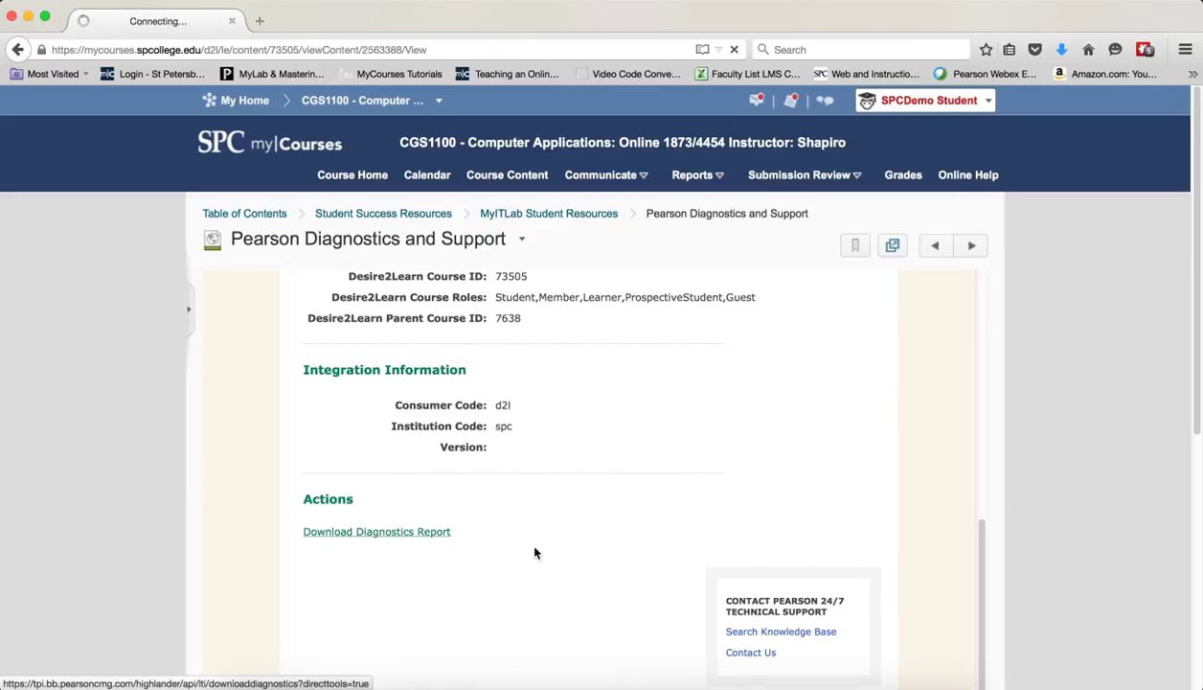
left_click(376, 532)
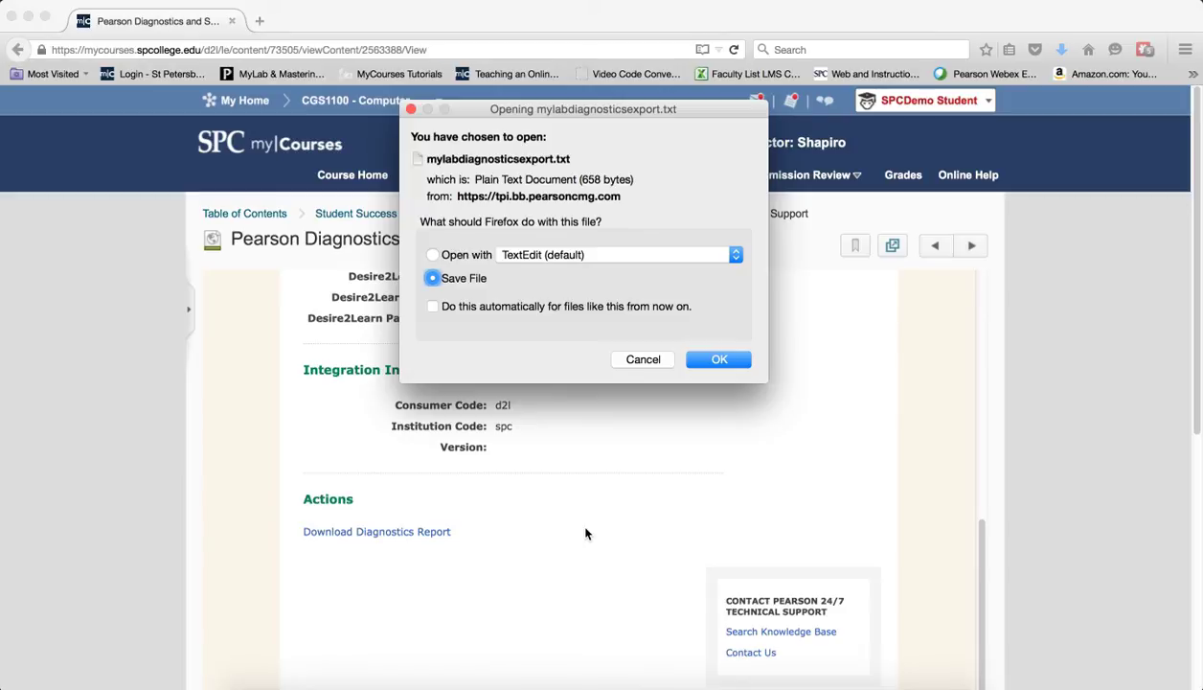
mouse_move(584, 541)
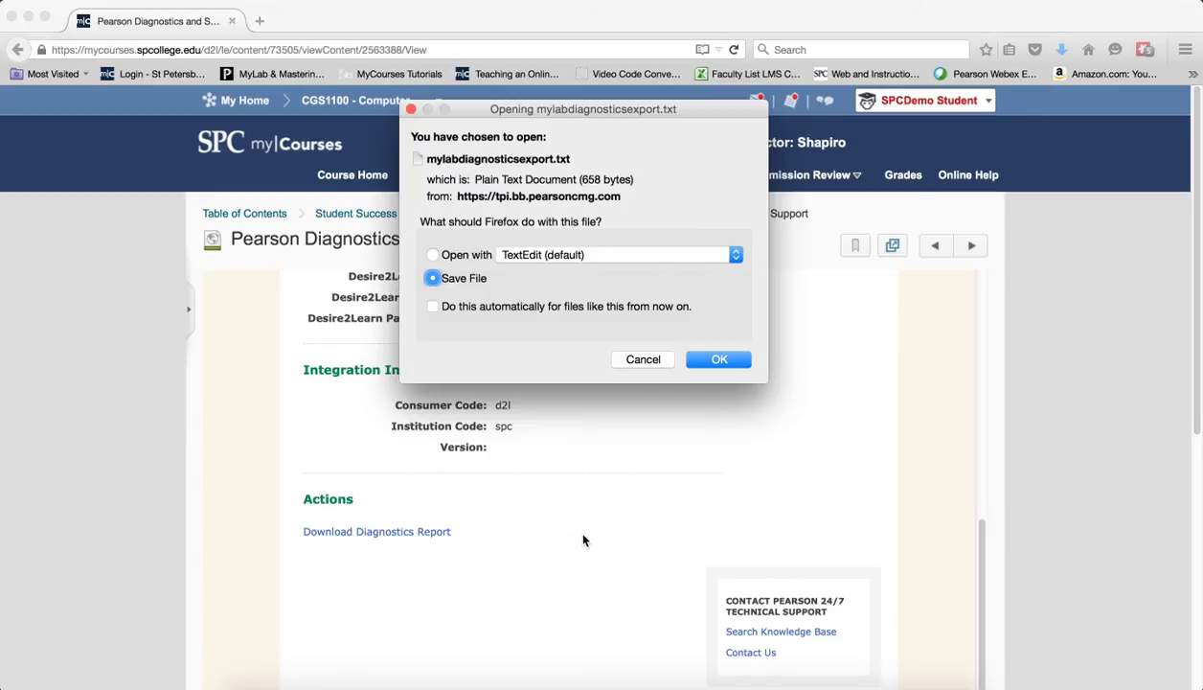
Save mylabdiagnosticsexport.txt to the Desktop, reaching the replace-existing-file prompt
left_click(719, 360)
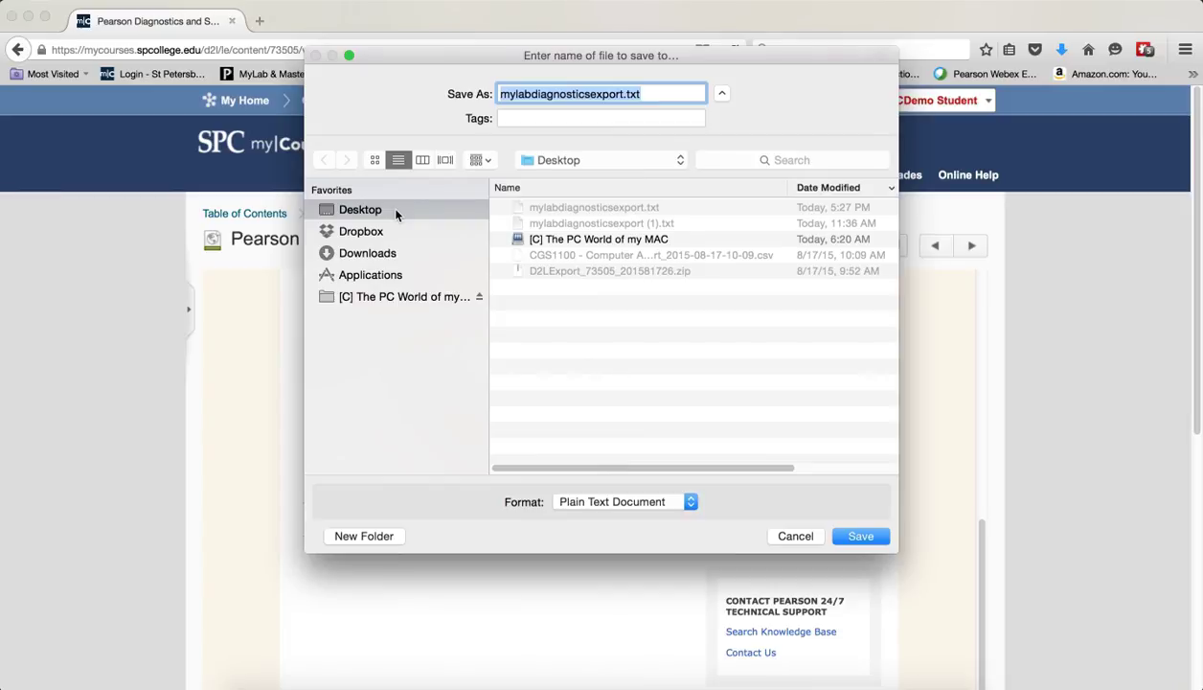
mouse_move(556, 391)
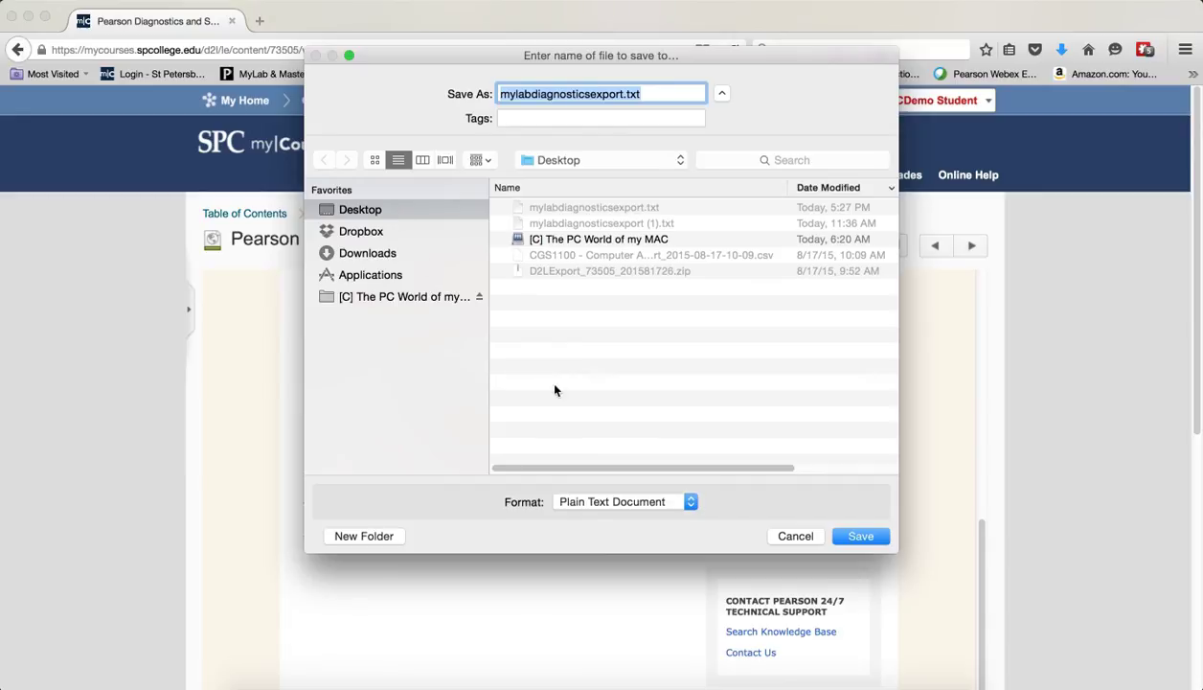
left_click(860, 537)
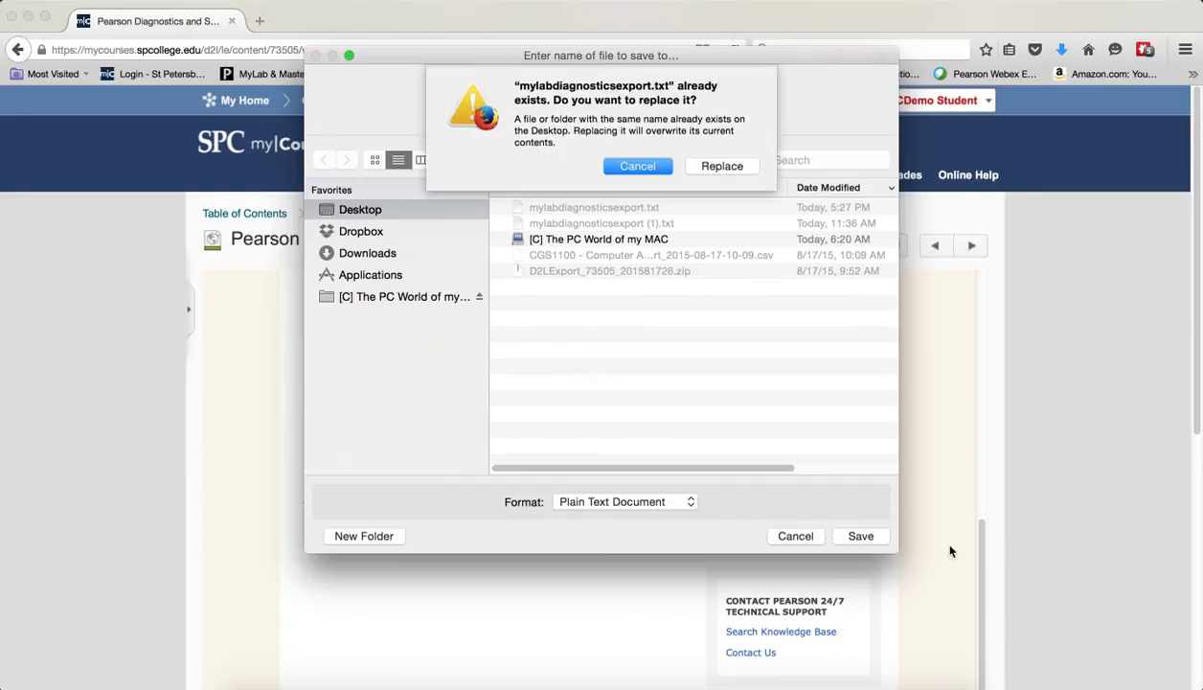